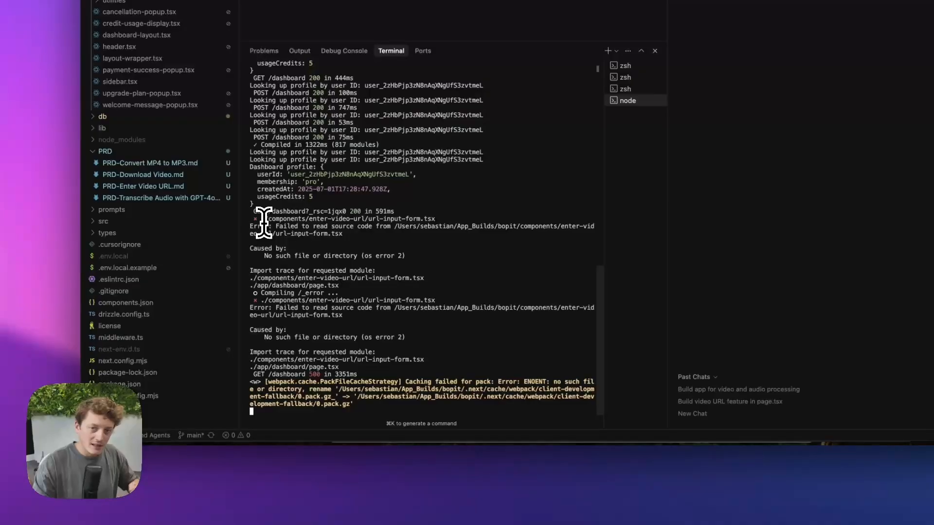
mouse_move(395, 284)
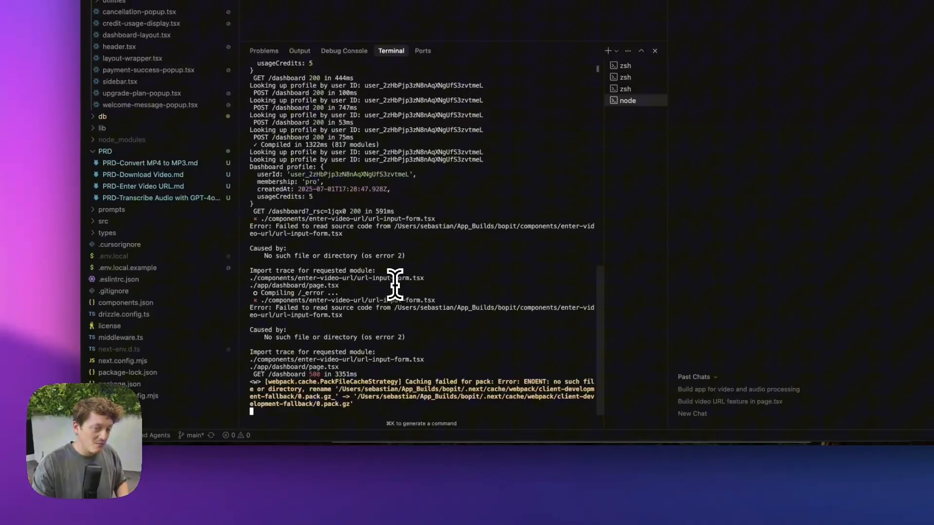
mouse_move(339, 401)
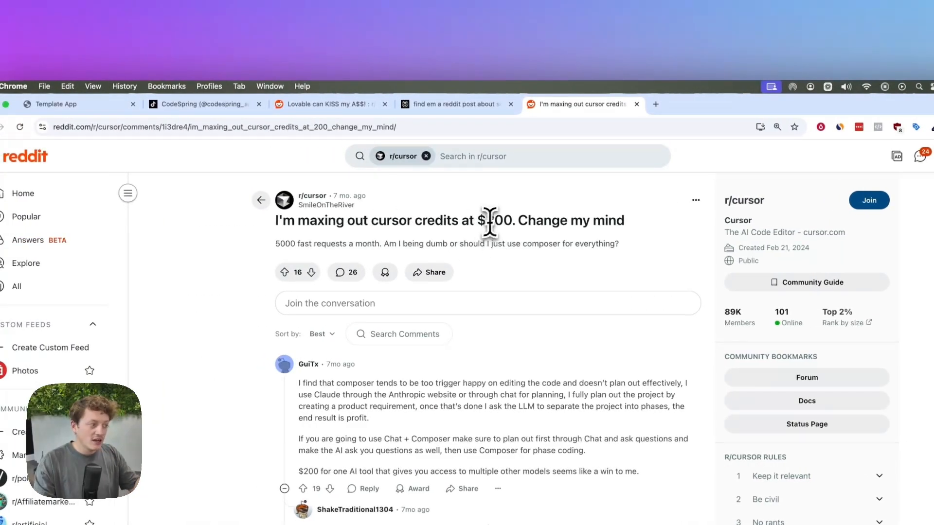
- Highlight the $200 credits figure and the line about paying for the $50 plan
double_click(493, 220)
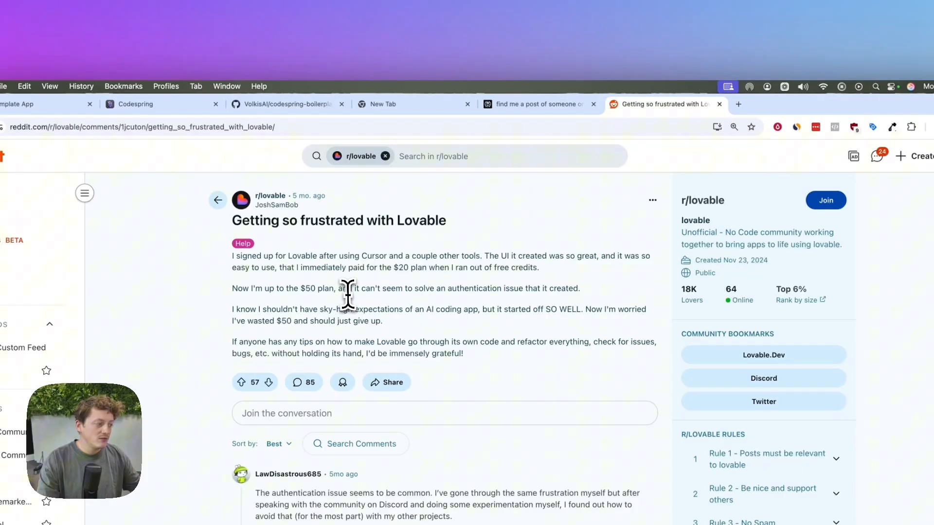
left_click_drag(344, 288, 578, 288)
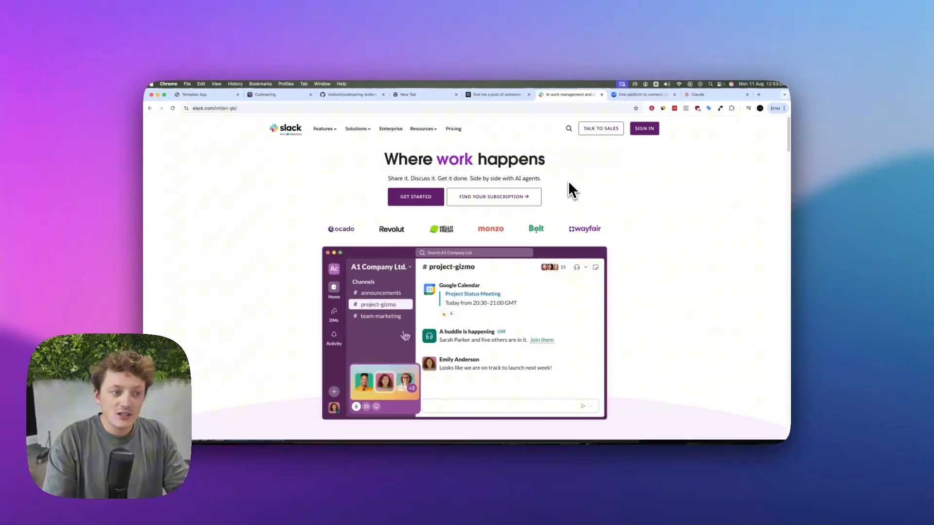
- Reach Slack's login page and Zoom's free sign-up page
left_click(381, 317)
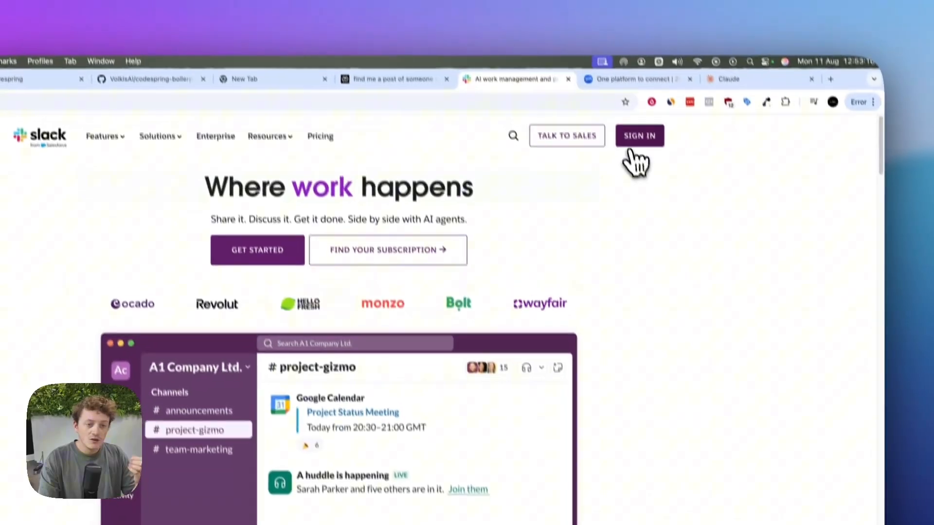
left_click(640, 135)
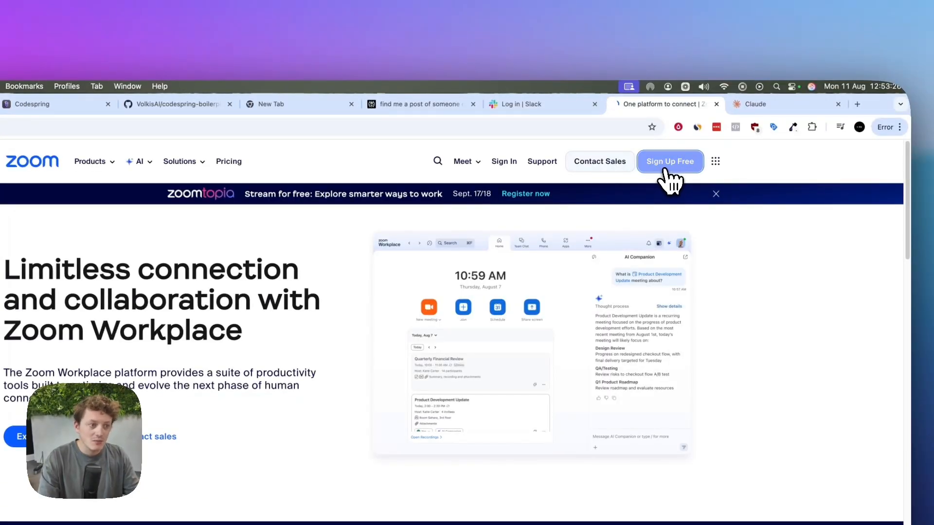
left_click(670, 162)
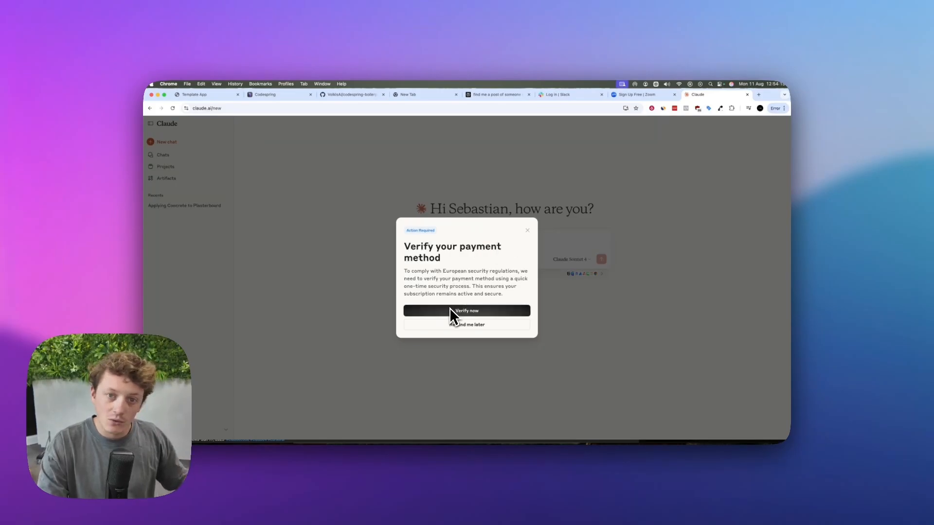
- Dismiss payment verification and start a downgrade to Pro with yearly billing
left_click(467, 311)
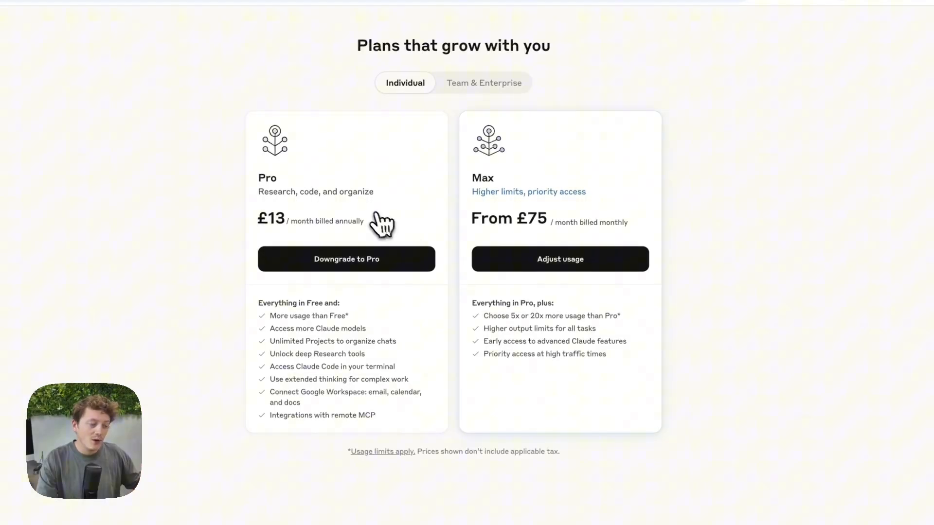
left_click(346, 259)
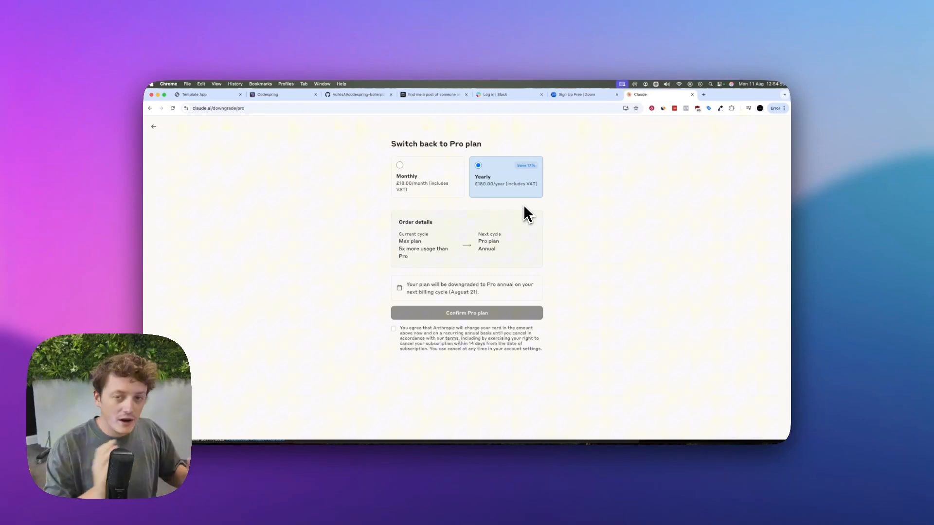
mouse_move(568, 186)
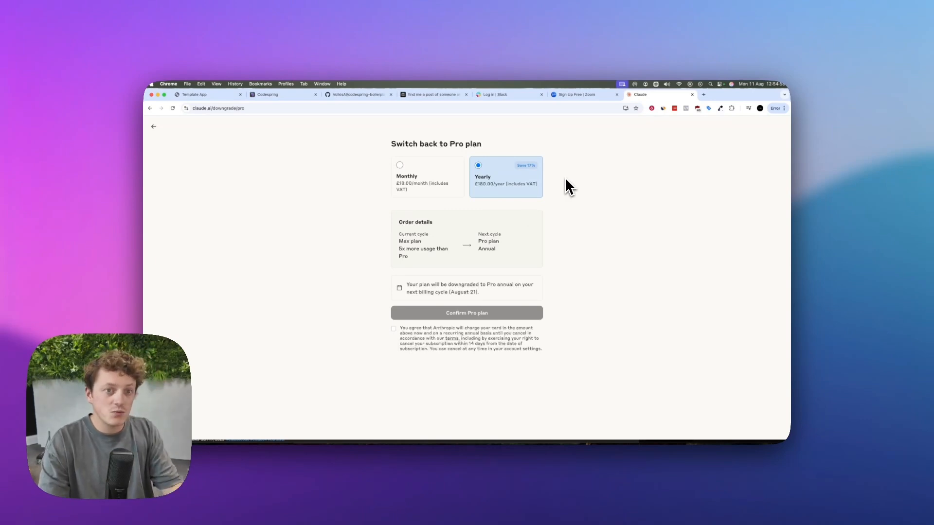
left_click(267, 94)
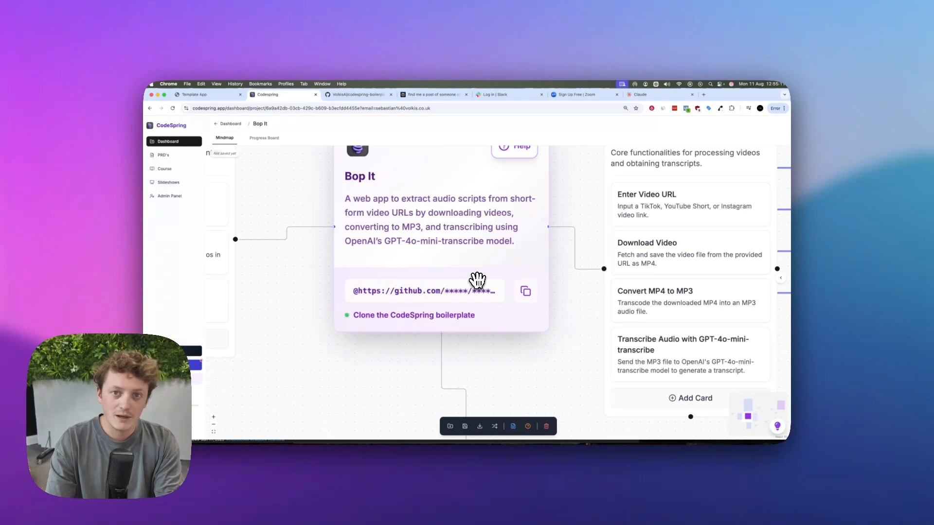
mouse_move(441, 297)
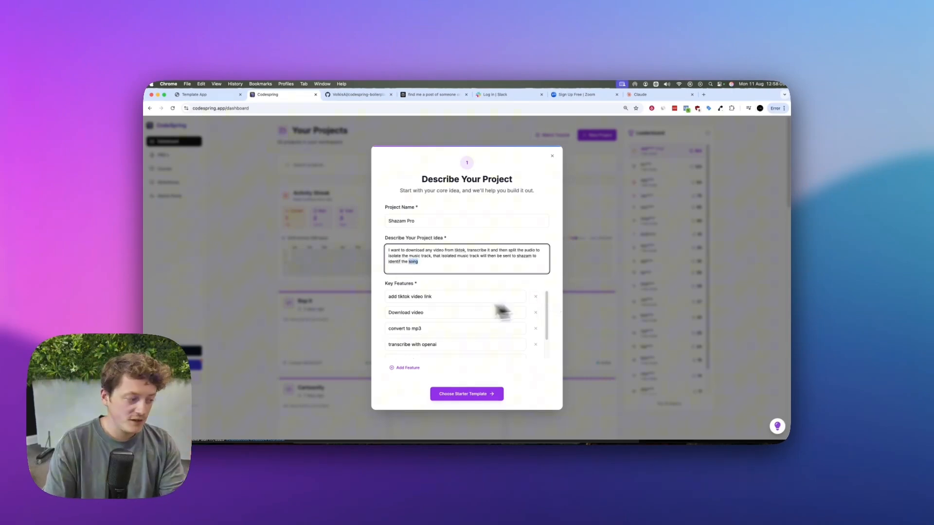
mouse_move(442, 310)
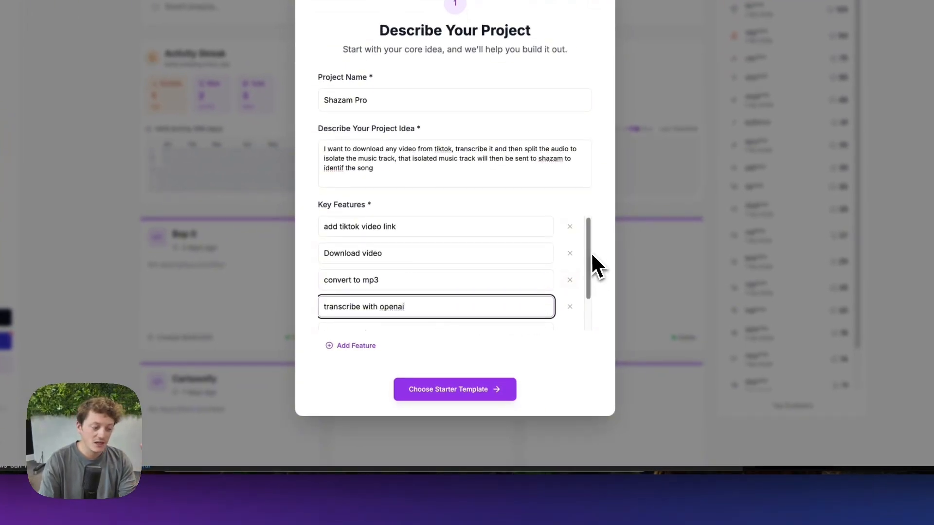
- Submit the Shazam Pro project details and move on to starter template choice
left_click(454, 389)
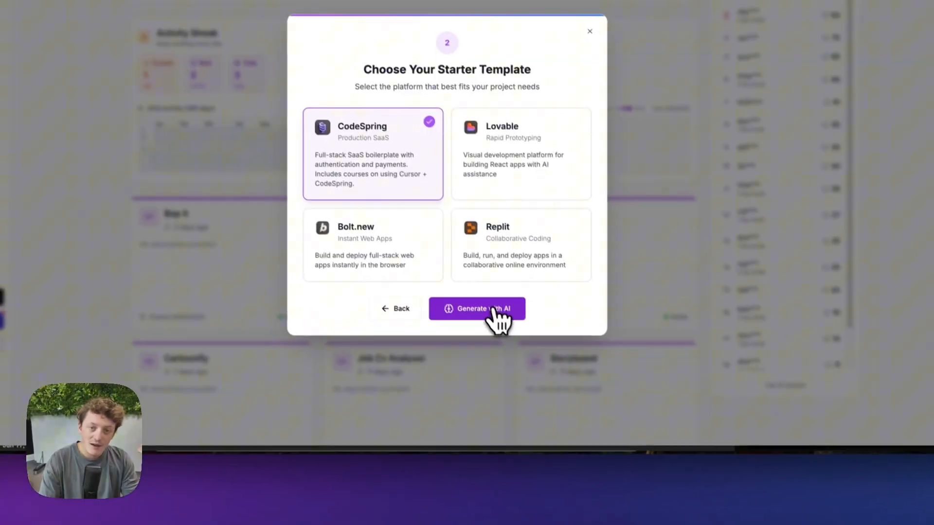
- Generate the Shazam Pro project plan with AI on the CodeSpring template
left_click(477, 309)
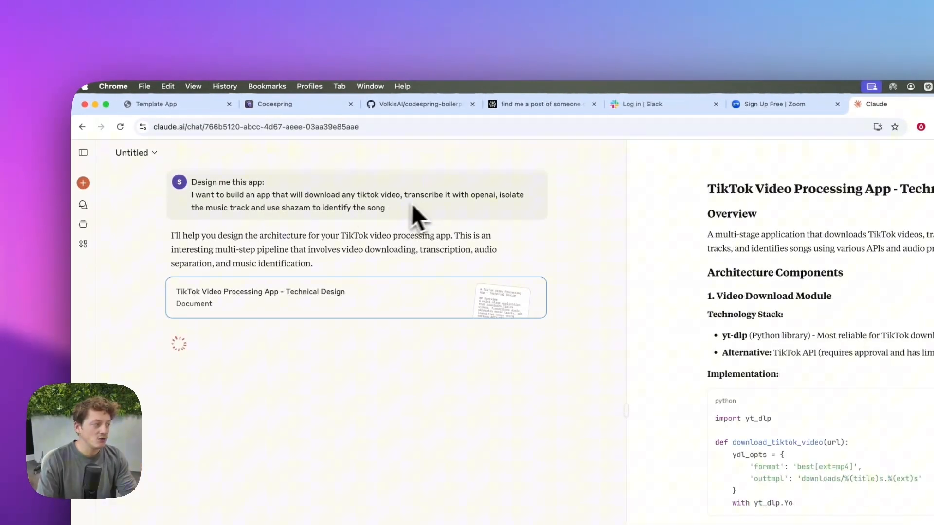
- Scroll the TikTok Video Processing App design to its cost estimates and phases
scroll("down", 3)
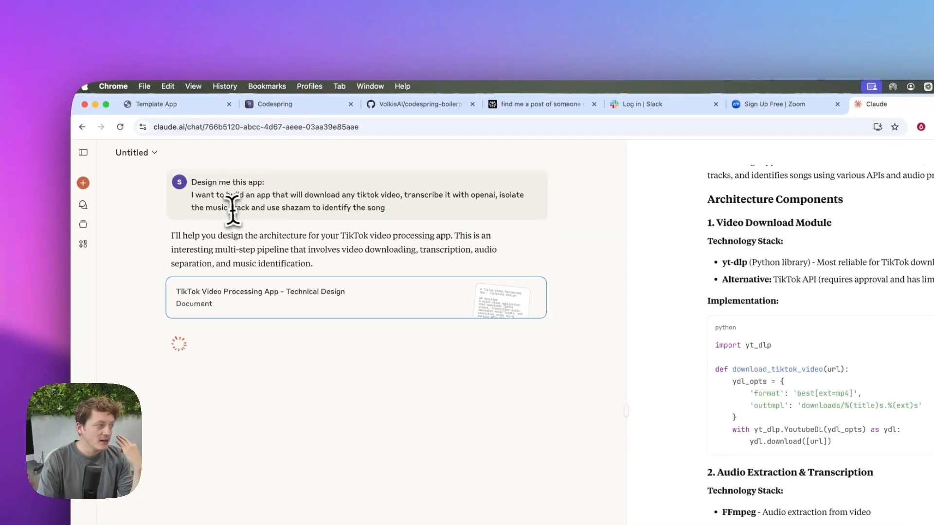
scroll("down", 3)
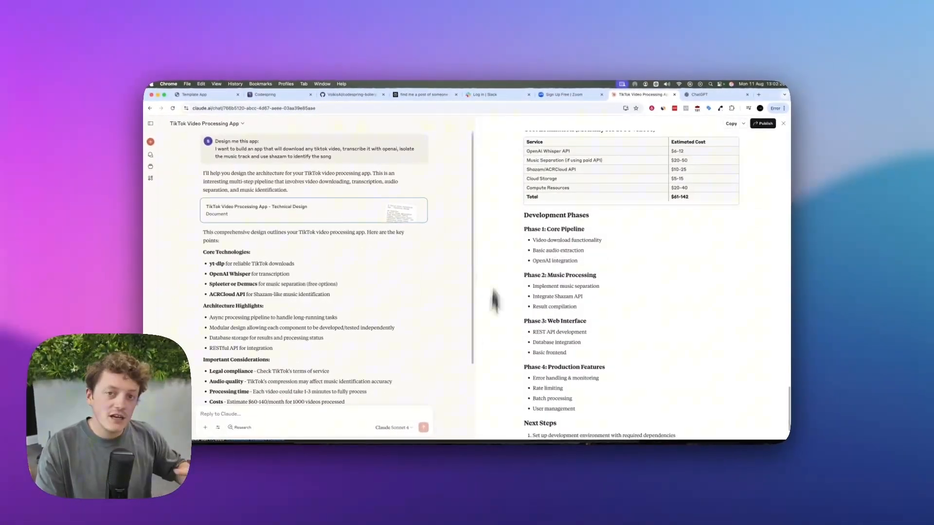
scroll("up", 3)
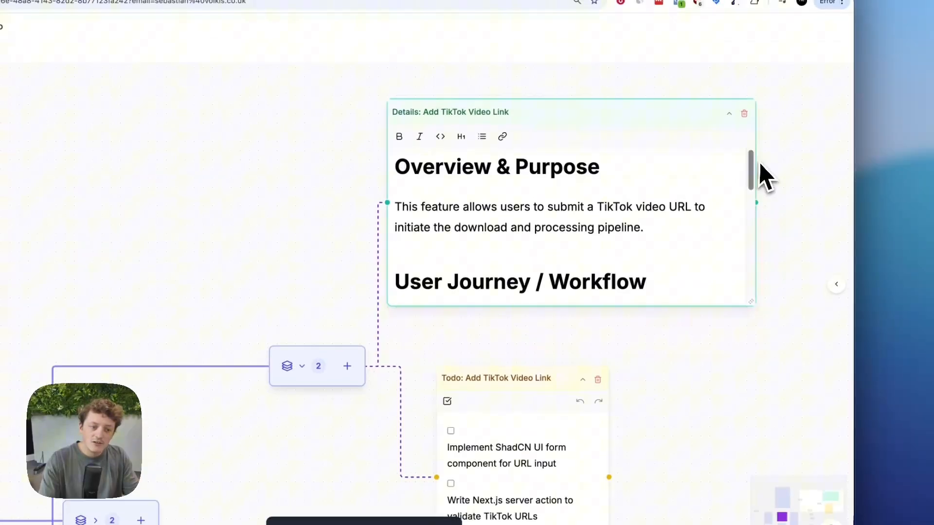
- Generate a PRD from the Add TikTok Video Link node after reviewing its details
scroll("down", 3)
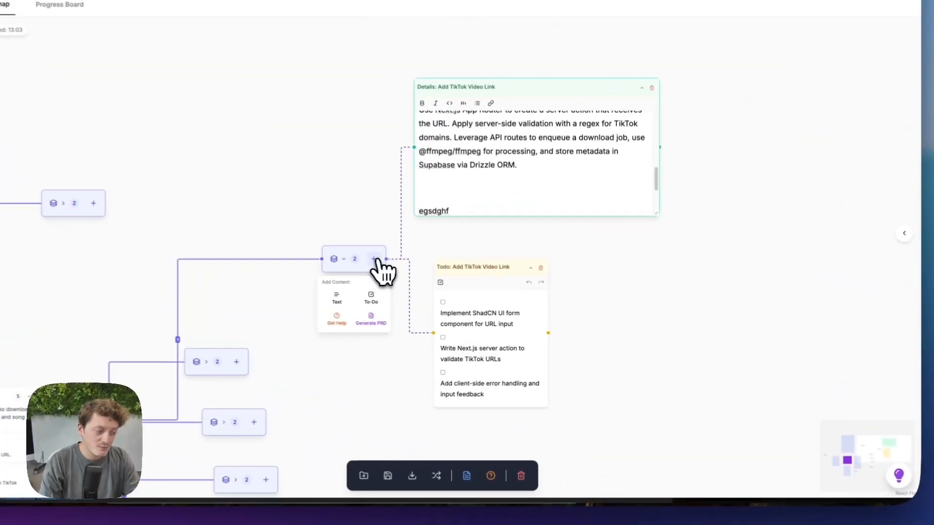
left_click(371, 316)
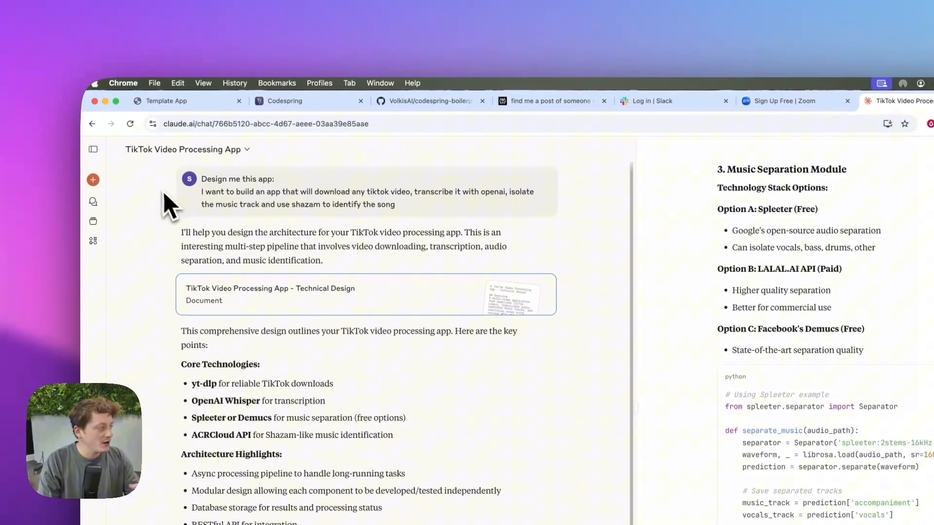
mouse_move(239, 181)
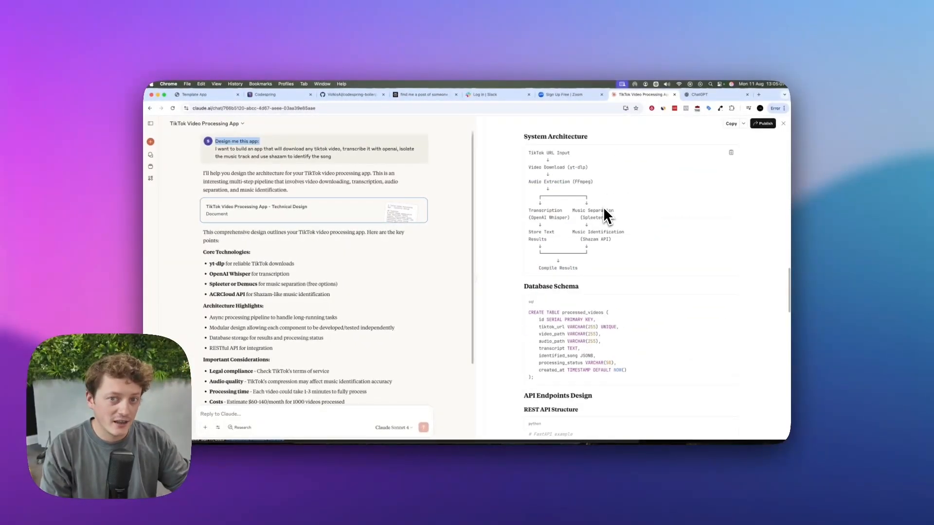
scroll("down", 3)
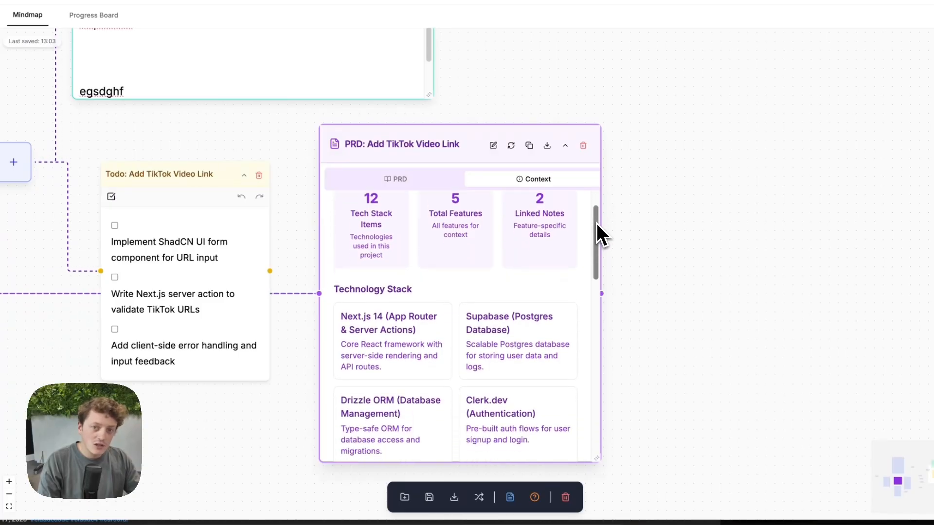
- Scroll the PRD's Context tab through its Technology Stack items and linked notes
scroll("down", 3)
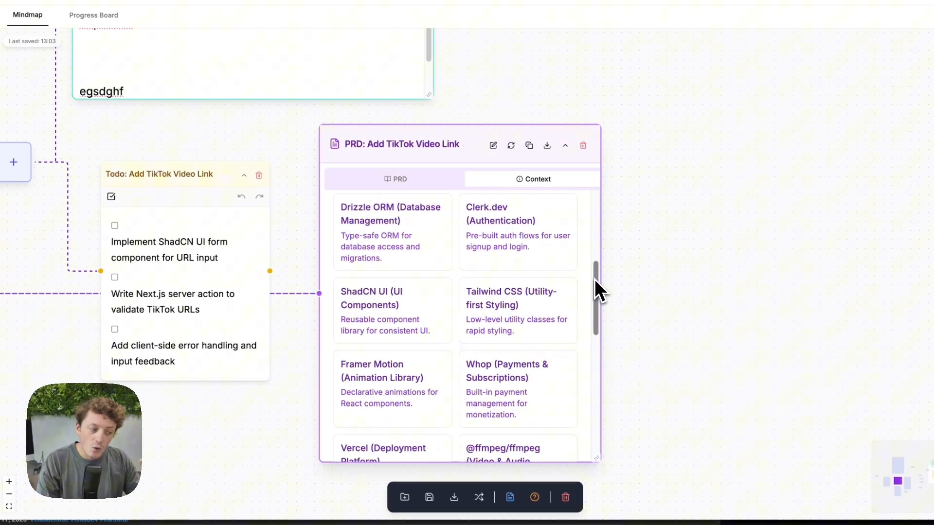
scroll("down", 3)
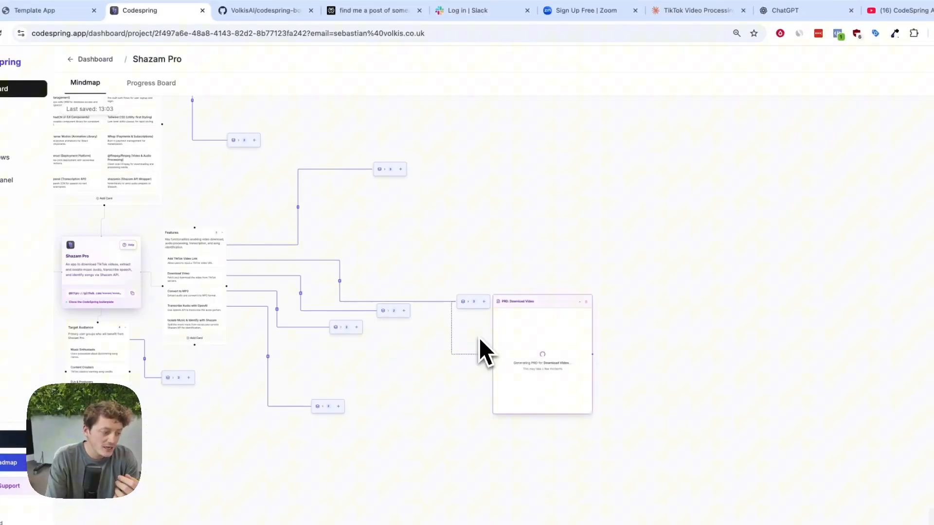
- Generate a PRD for the Download Video node of Shazam Pro
left_click(403, 310)
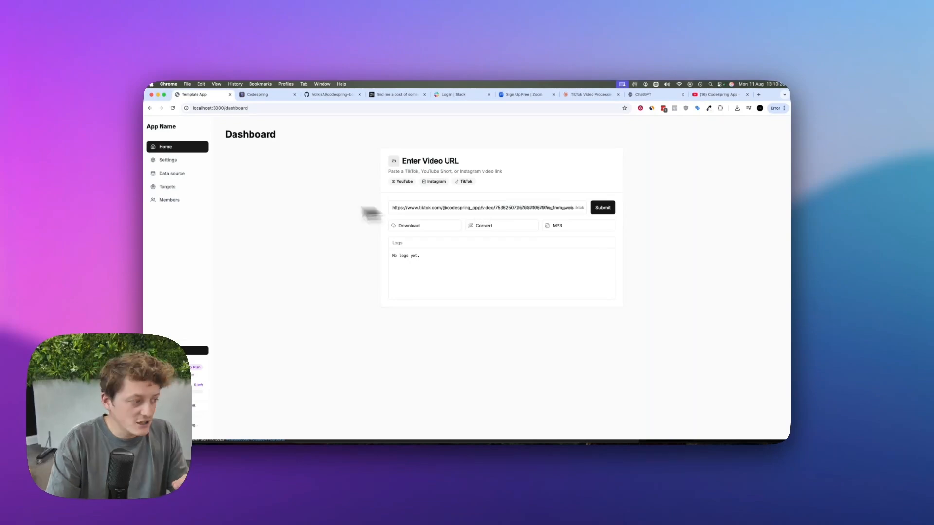
- Enter the TikTok video URL into the local Template App's video URL field
left_click(602, 207)
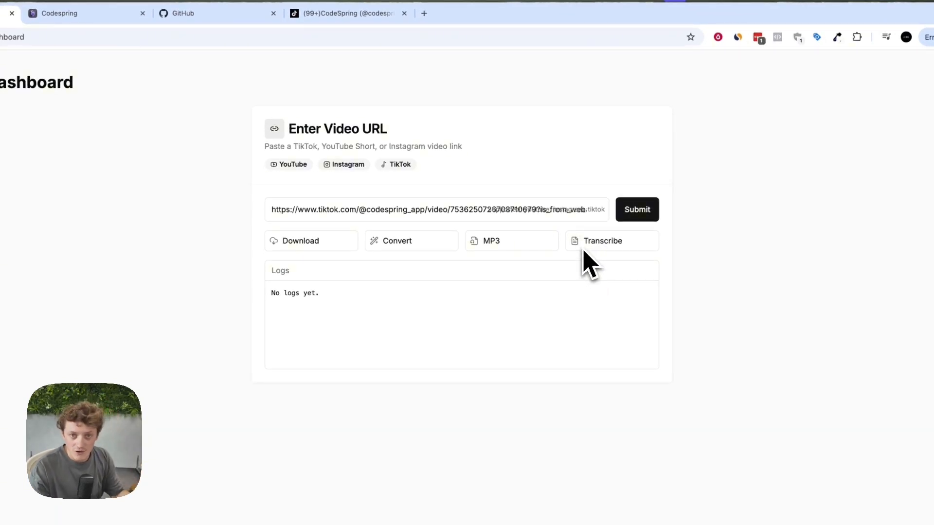
- Transcribe the entered TikTok video with the new Transcribe button
left_click(638, 210)
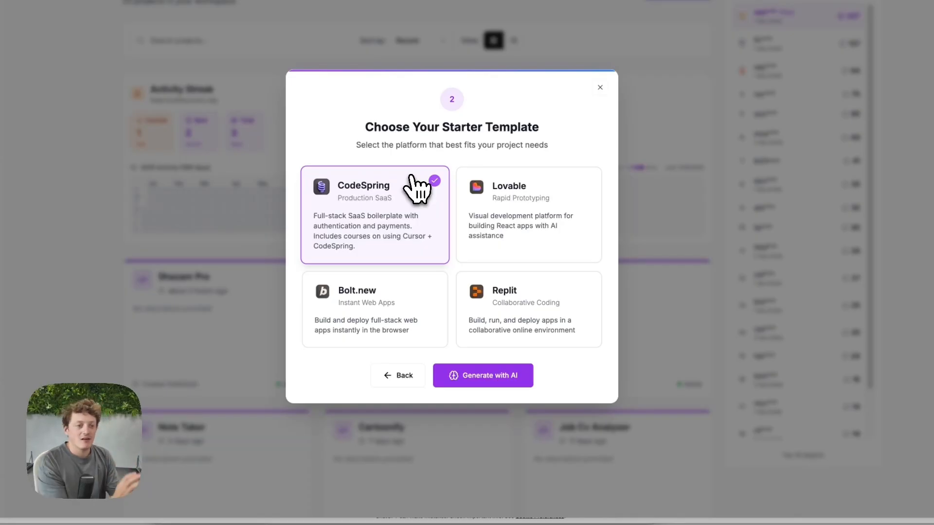
mouse_move(591, 216)
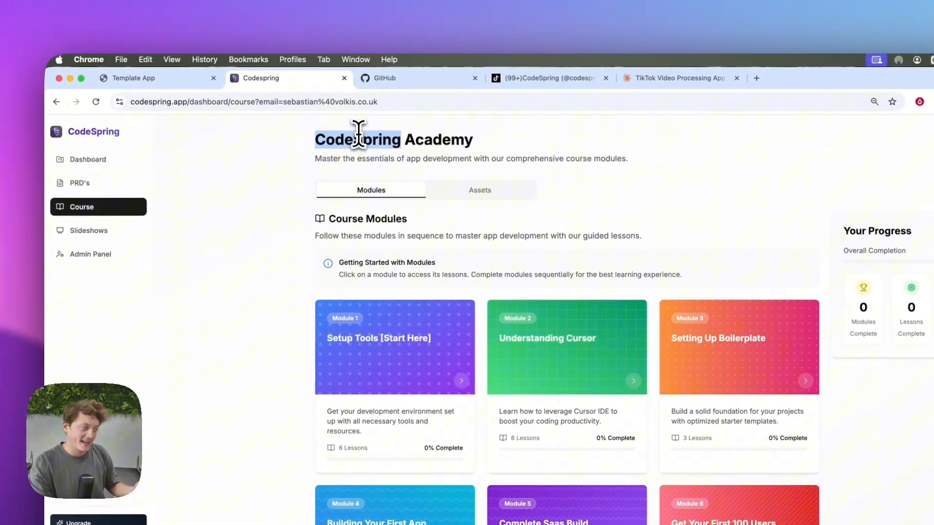
- Browse Academy modules from Setup Tools to the Setting up user accounts and Creating accounts lessons
left_click(395, 347)
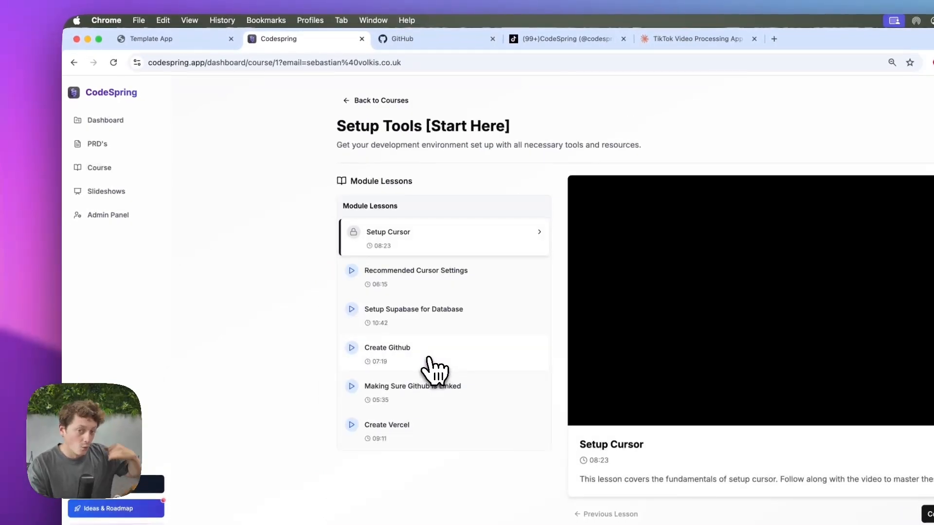
left_click(368, 237)
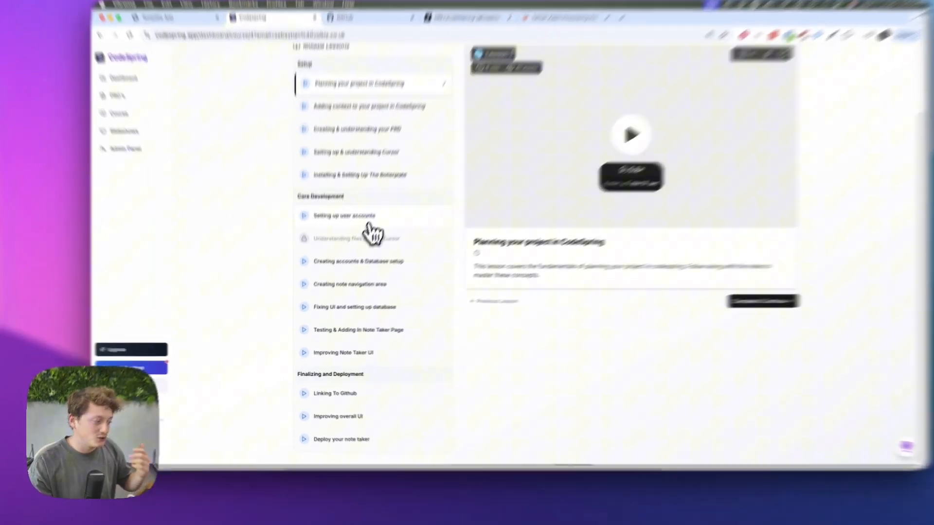
left_click(344, 216)
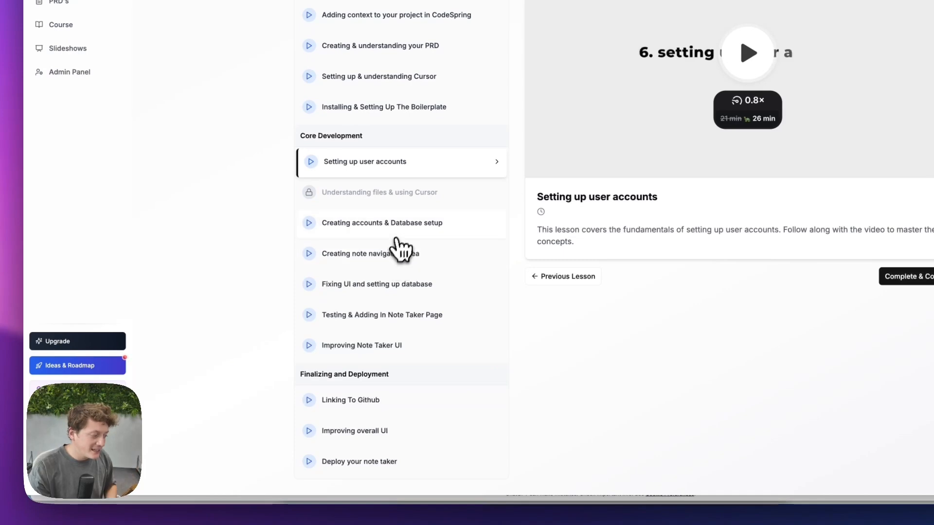
left_click(371, 346)
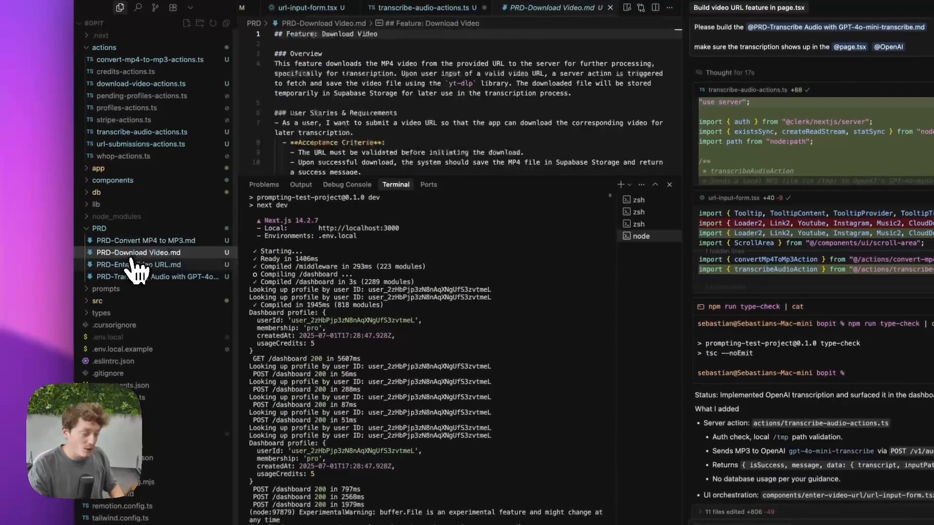
- Show PRD-Transcribe Audio with GPT-4o-mini-transcribe.md from the Explorer's PRD folder
left_click(146, 277)
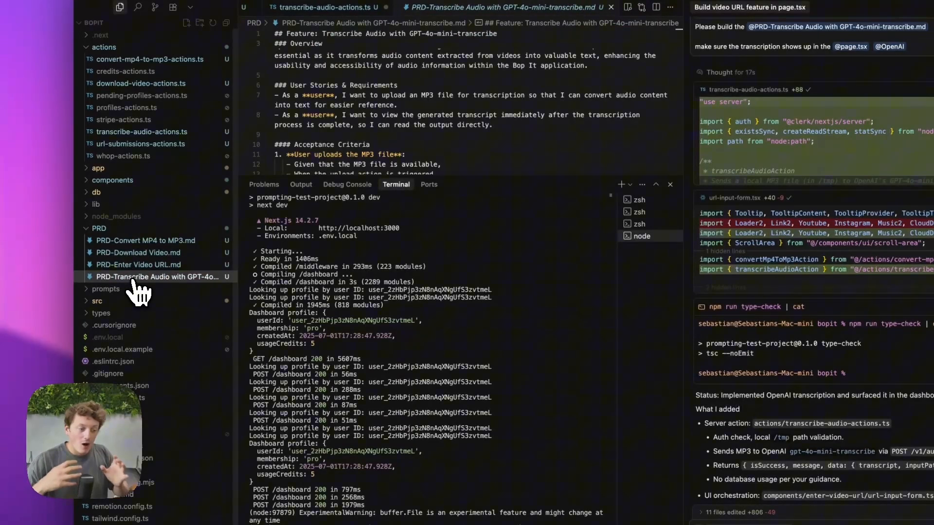